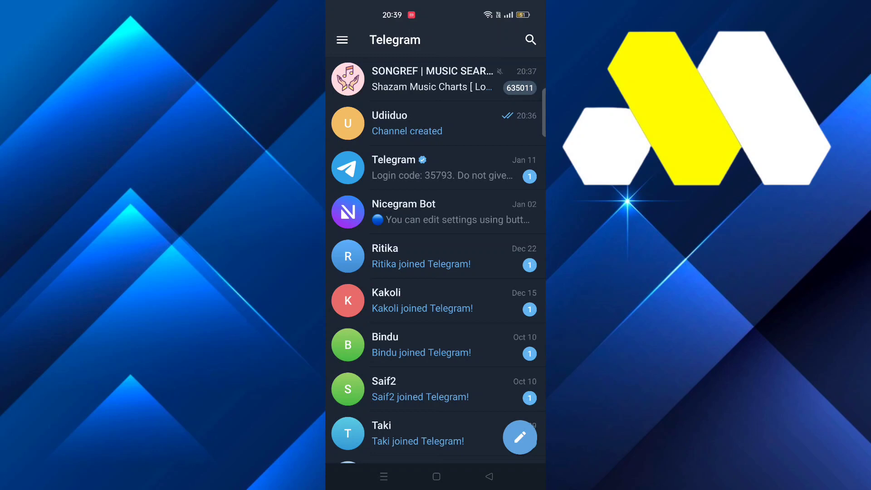
Step: Create the public channel 'How to solution' with the link t.me/howtosolution8
left_click(520, 437)
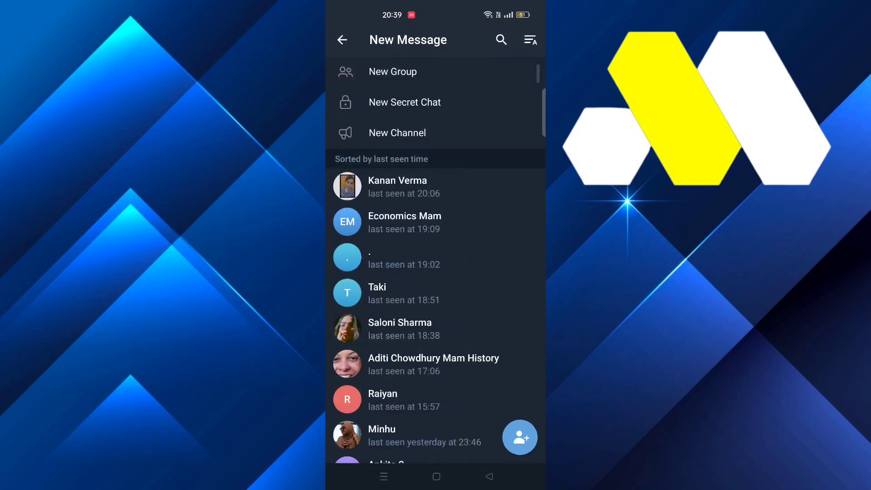
left_click(397, 133)
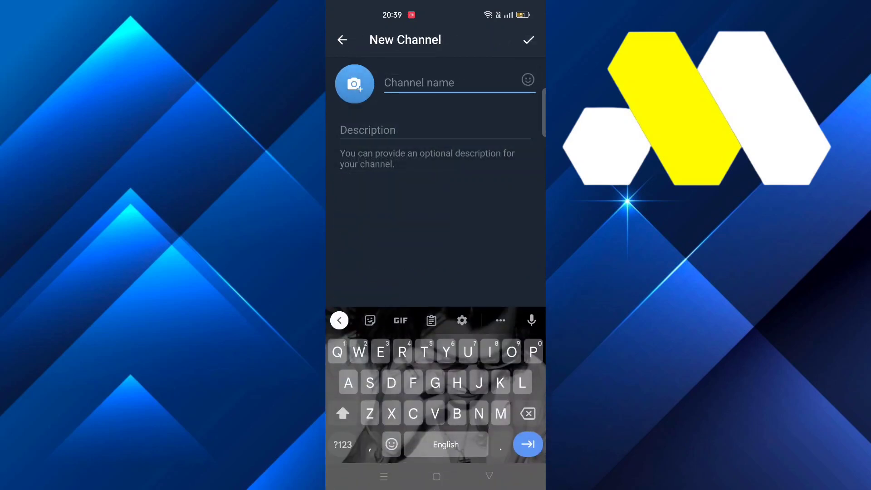
type("How to solution")
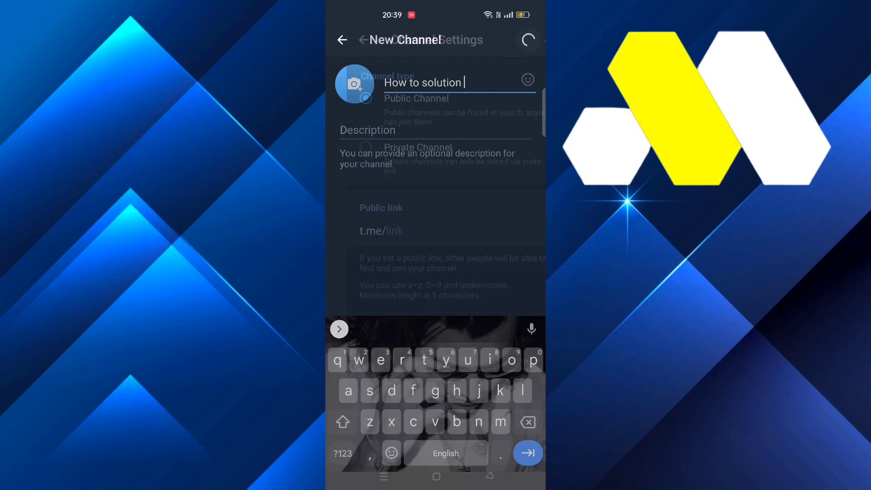
left_click(528, 40)
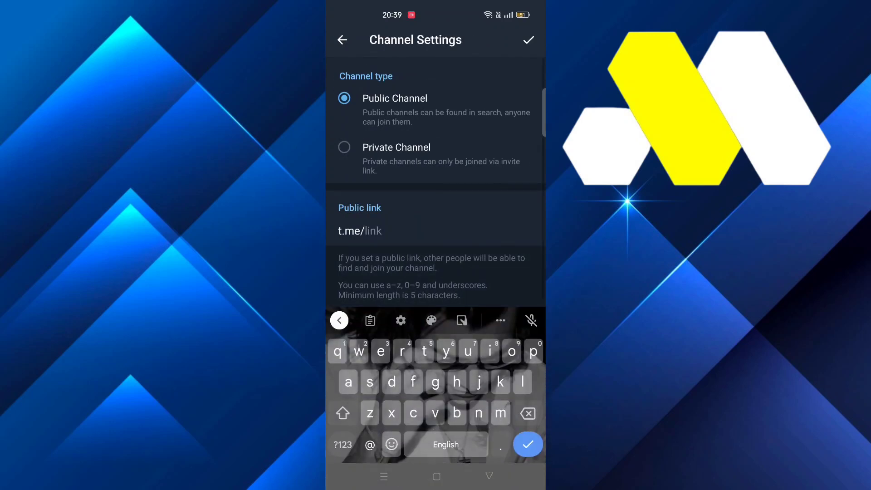
type("howtosolution8")
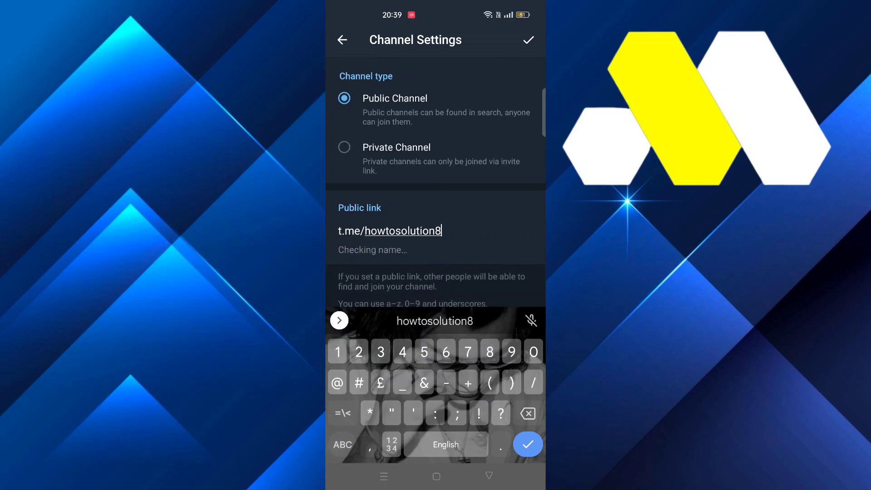
left_click(529, 40)
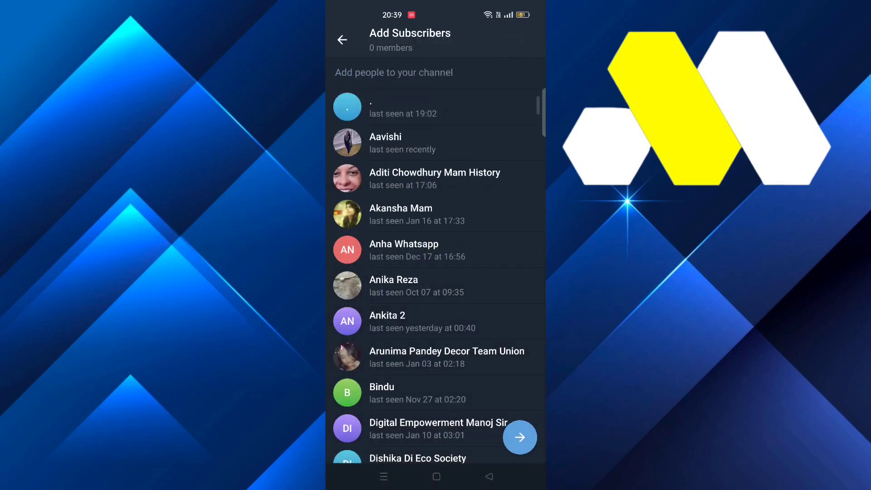
Step: Start the InviteMember bot, accept its terms, and add a Paid Telegram Channel project named 'Paid channel'
left_click(520, 437)
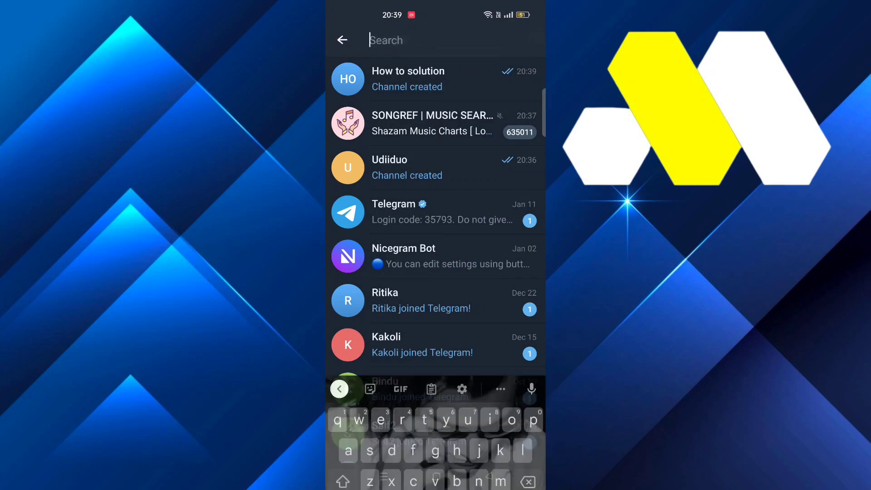
type("invite")
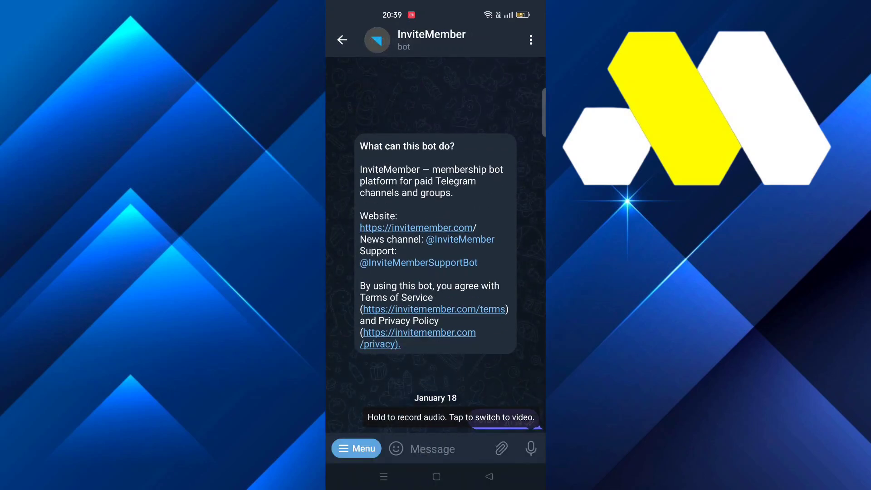
type("/start")
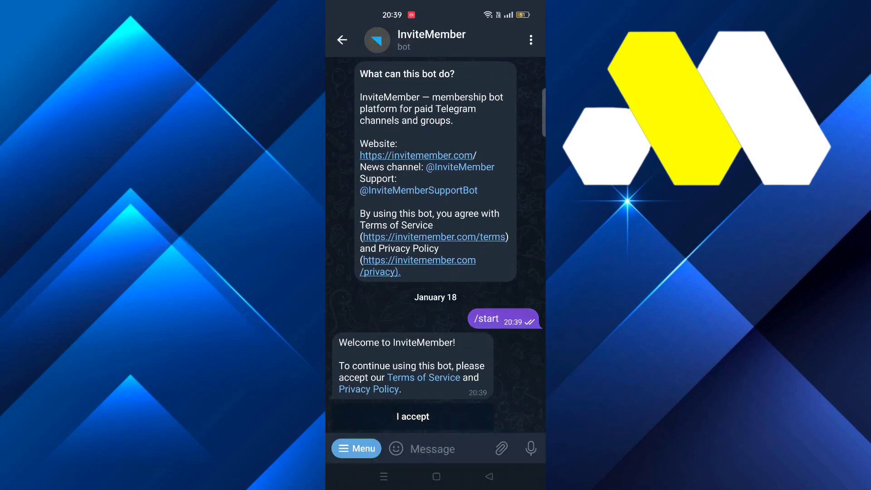
left_click(413, 417)
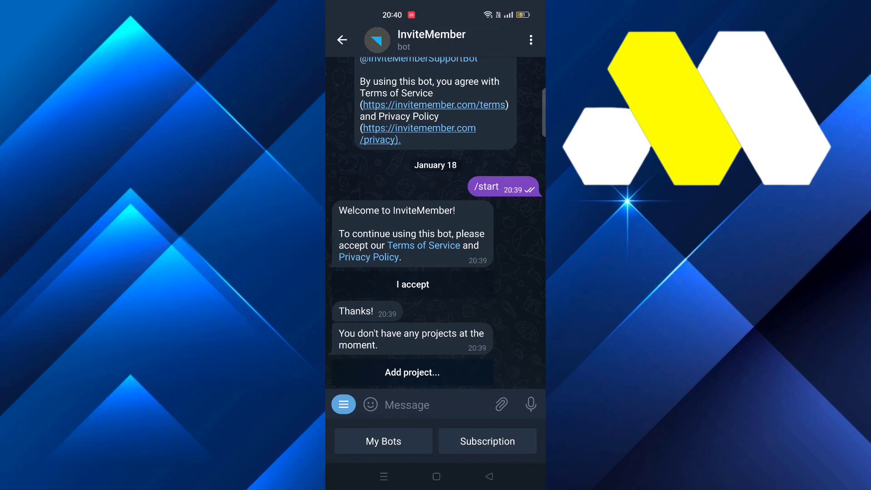
left_click(411, 372)
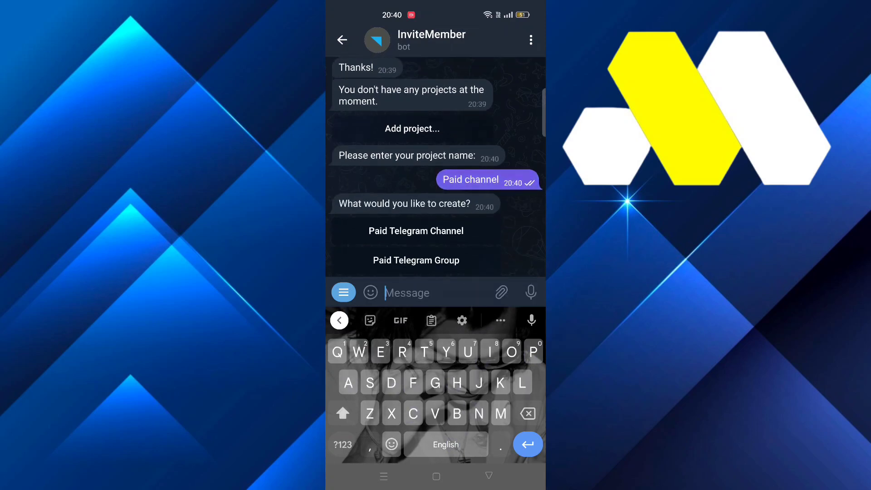
left_click(416, 231)
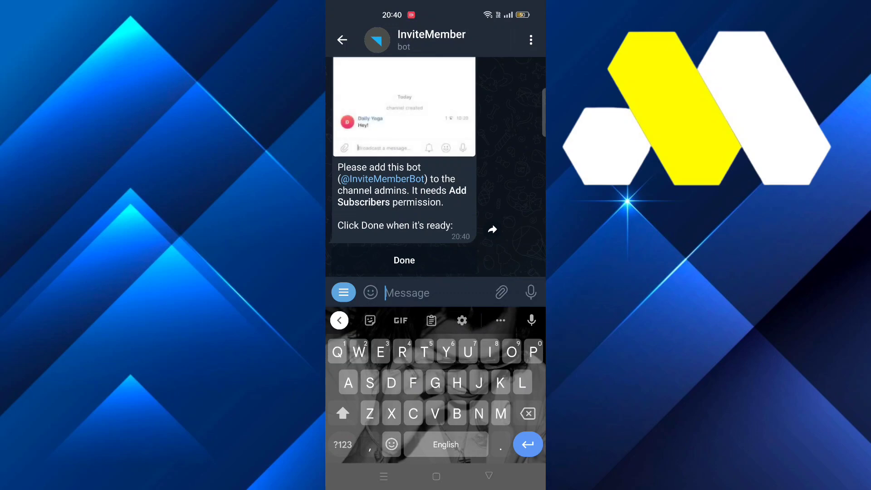
Step: Add InviteMember as an administrator of the How to solution channel
left_click(404, 260)
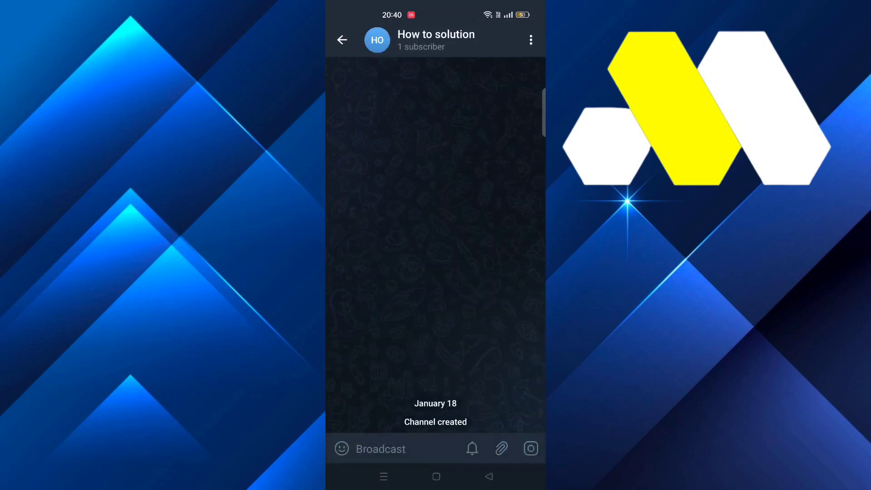
left_click(436, 40)
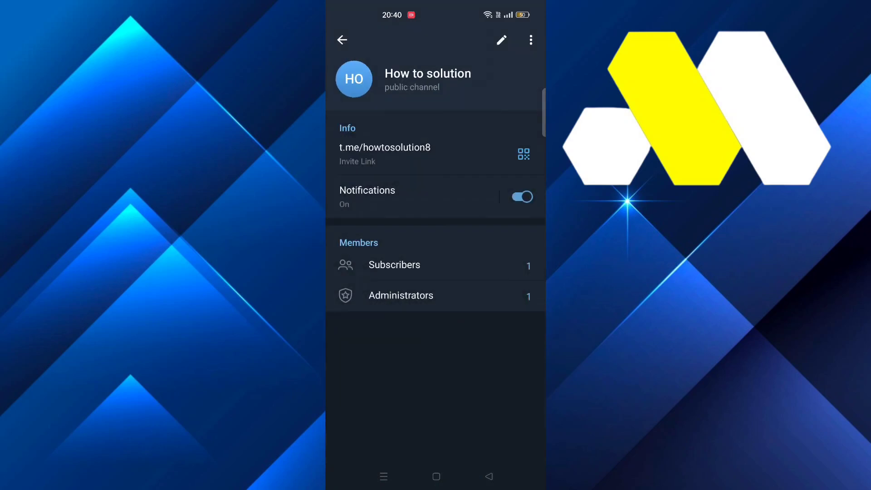
left_click(401, 296)
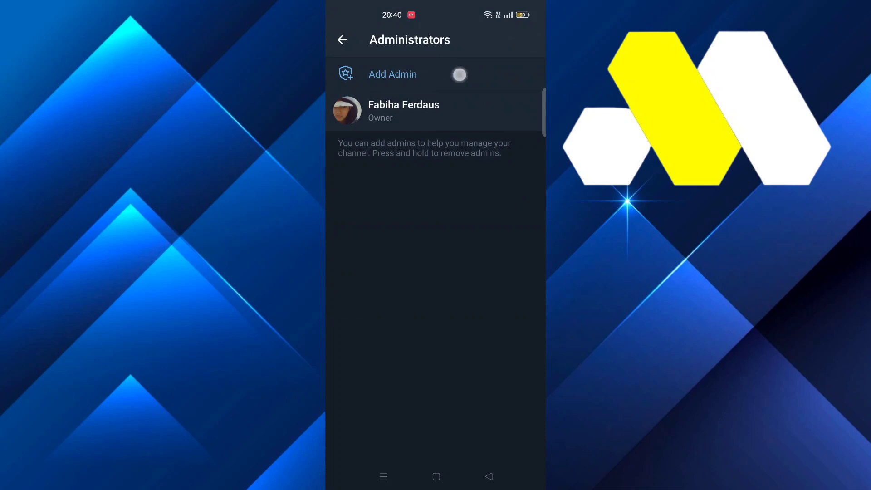
left_click(392, 74)
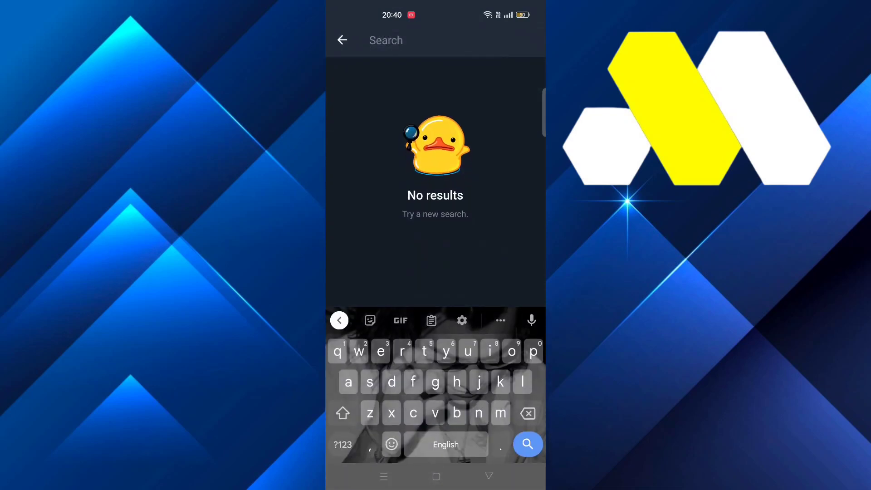
type("invite")
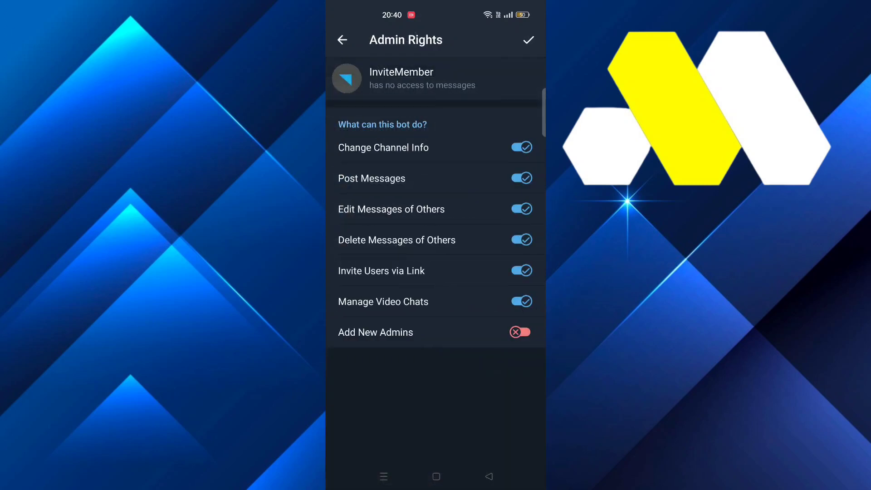
left_click(528, 40)
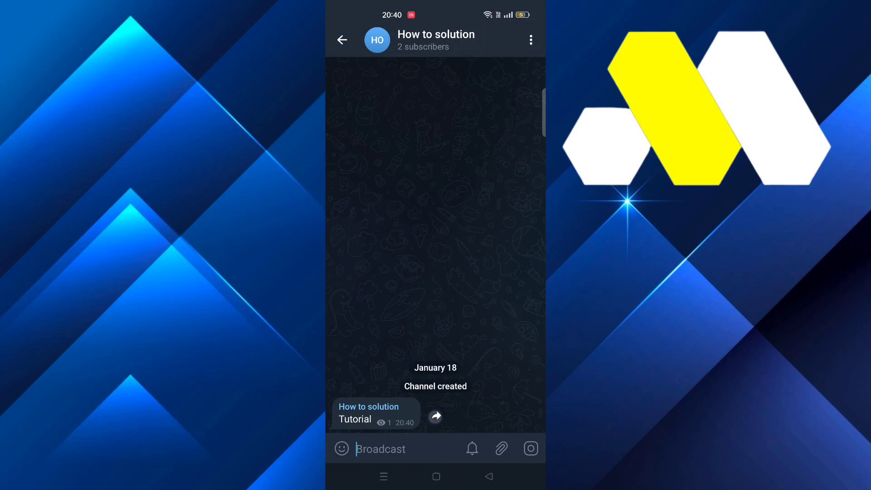
left_click(435, 416)
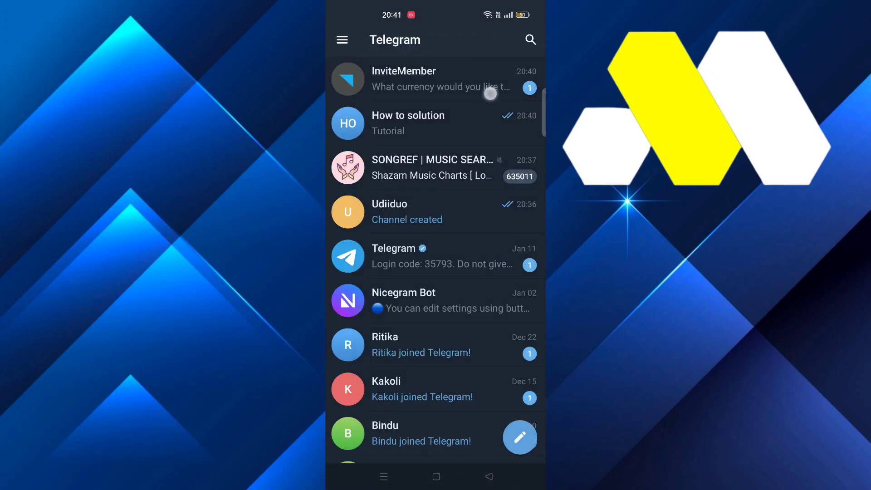
Step: Set the InviteMember subscription price to 20 USD, billed every year
left_click(431, 79)
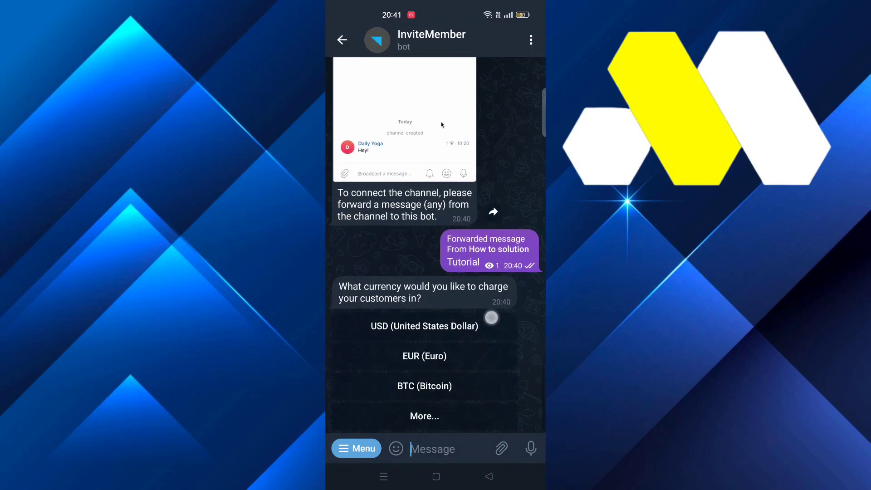
left_click(424, 416)
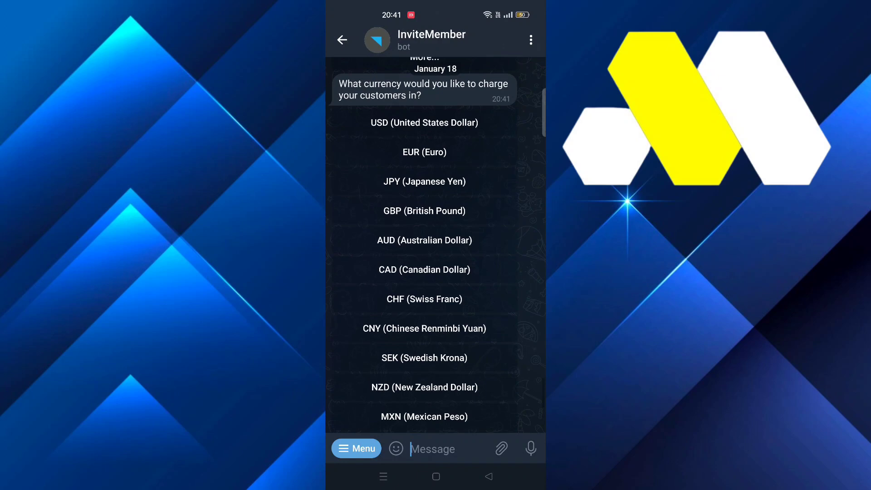
scroll("down", 3)
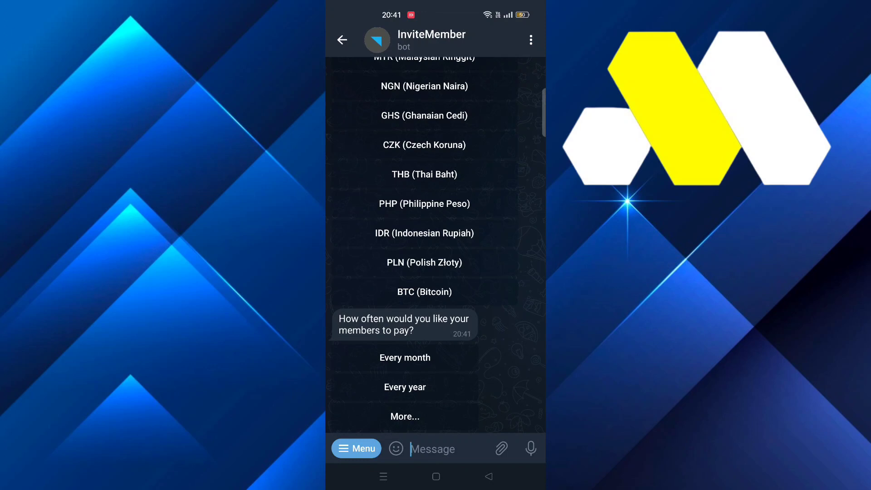
left_click(381, 394)
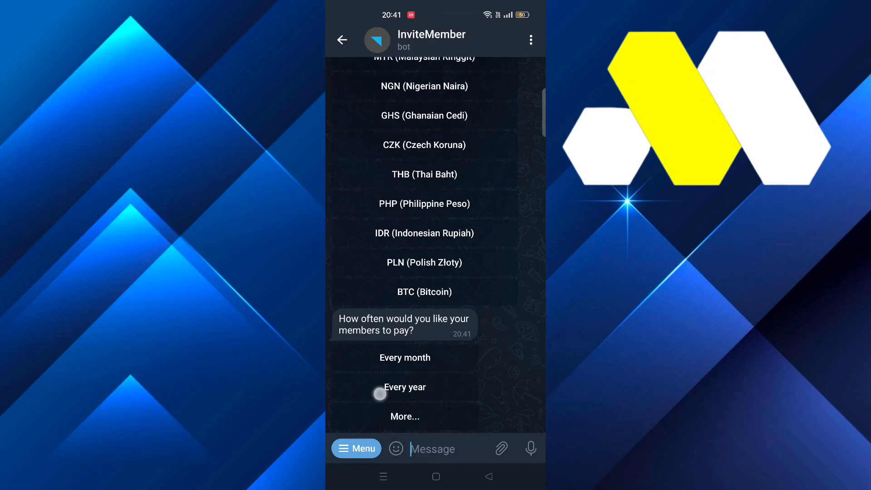
left_click(405, 388)
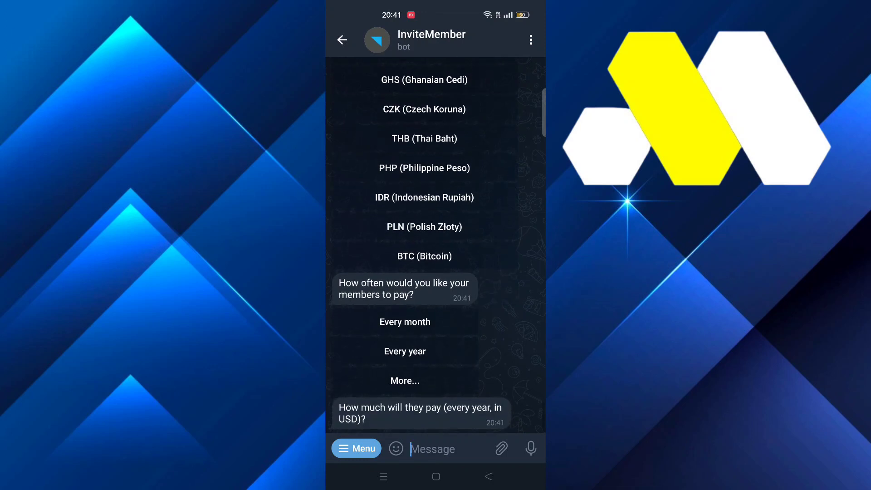
type("20")
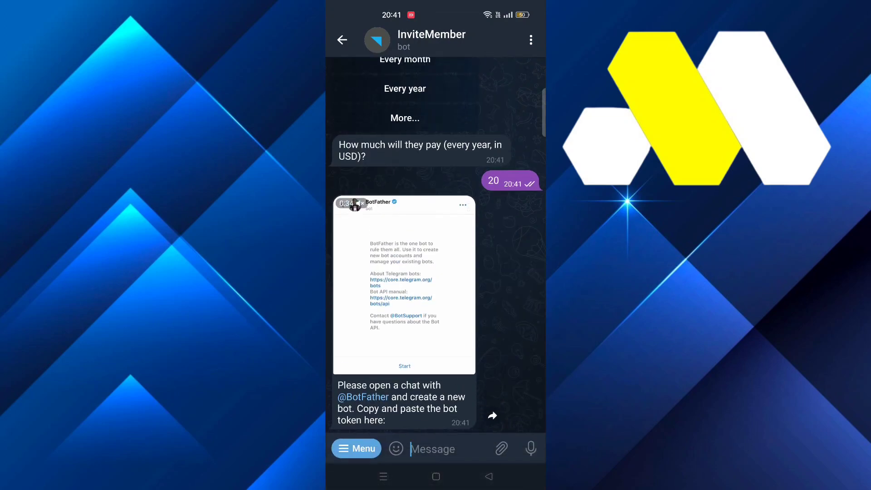
Step: Create the Howtosolution8bot bot with BotFather's /newbot and copy its access token
left_click(341, 40)
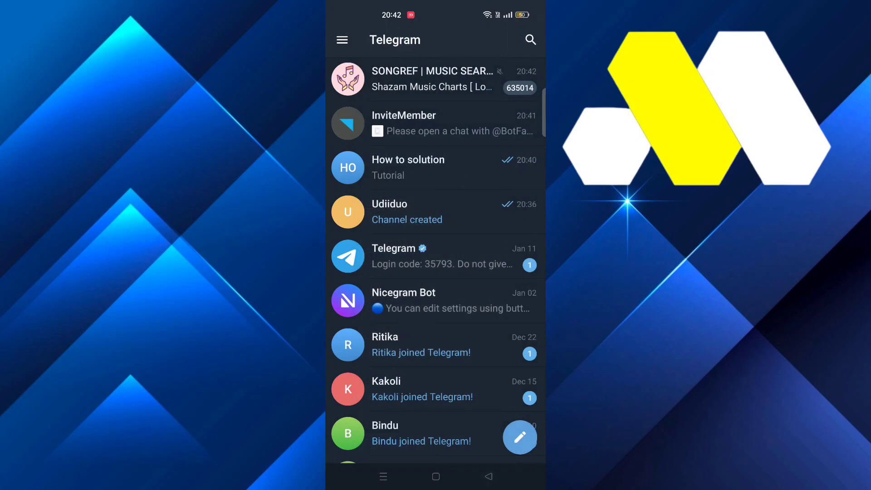
type("botfath")
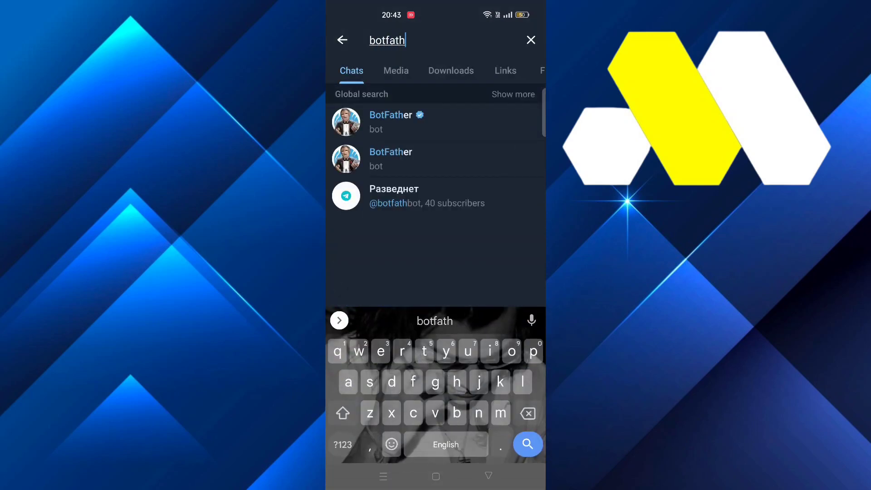
left_click(408, 121)
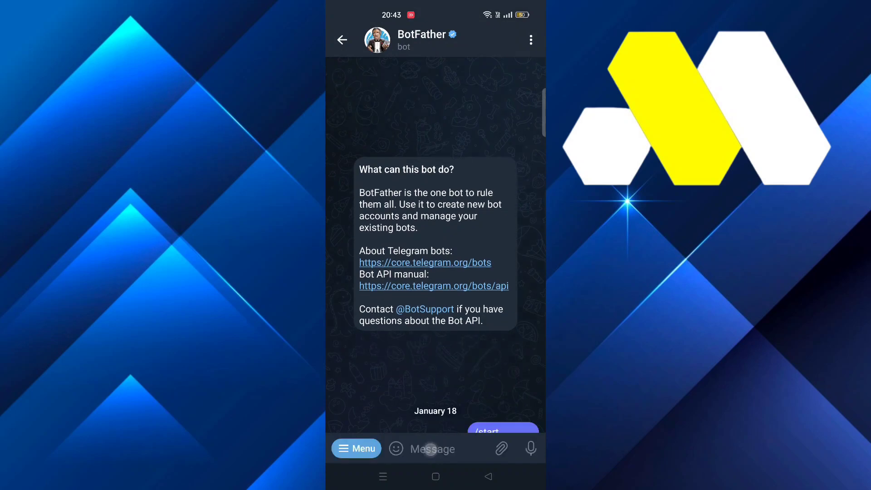
left_click(397, 449)
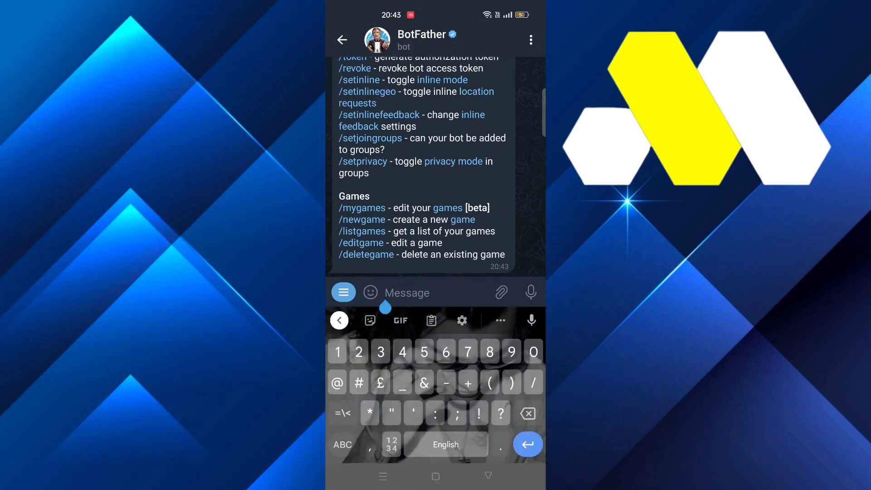
type("/newbot")
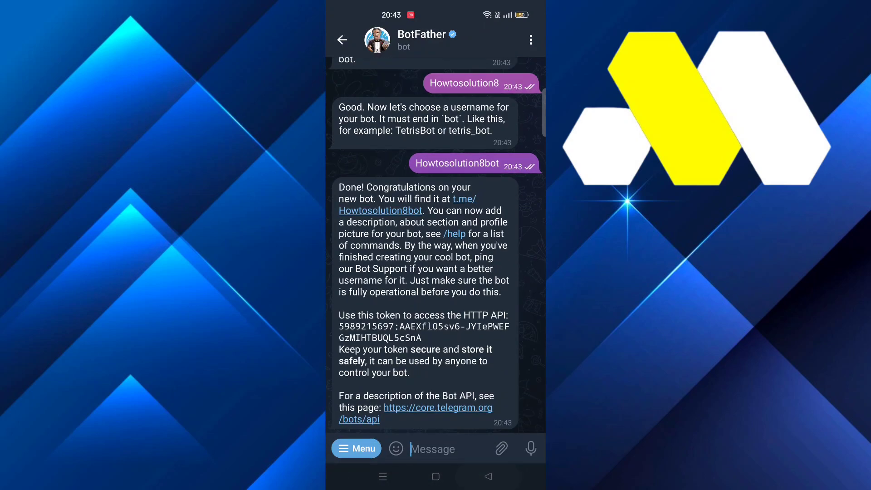
double_click(381, 328)
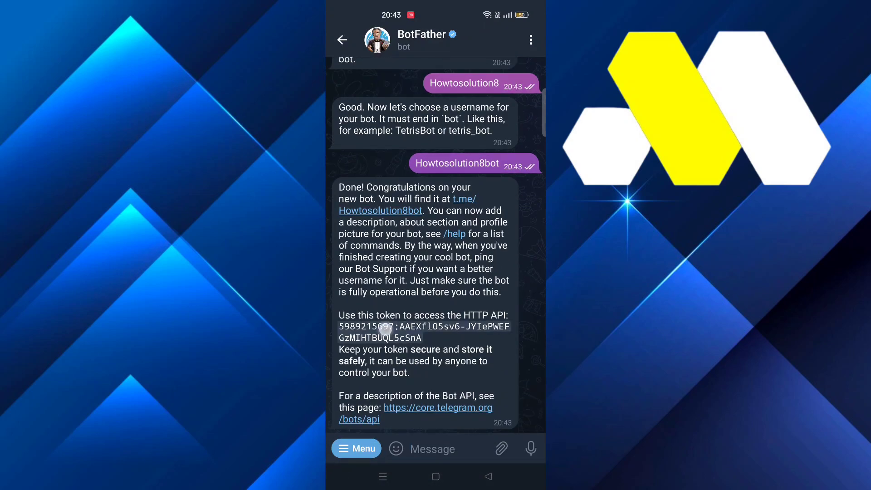
left_click(343, 39)
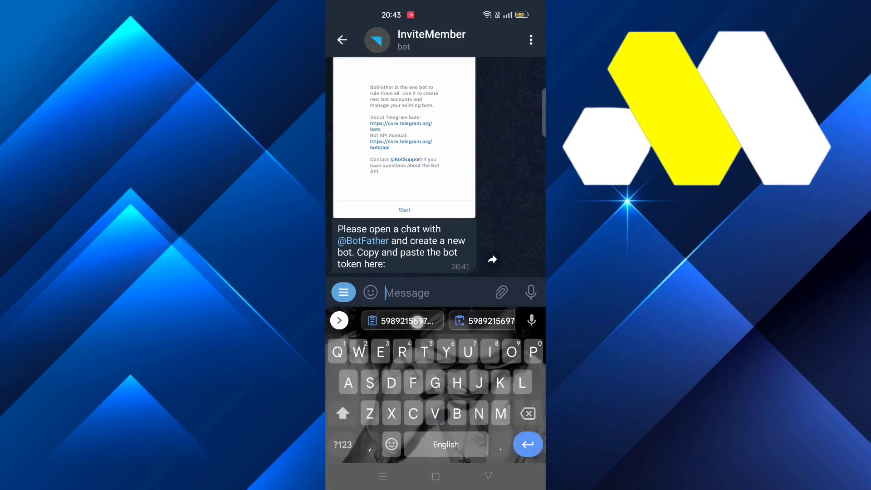
Step: Send the Howtosolution8bot token to InviteMember and acknowledge its next-step prompts to get payment links
left_click(403, 320)
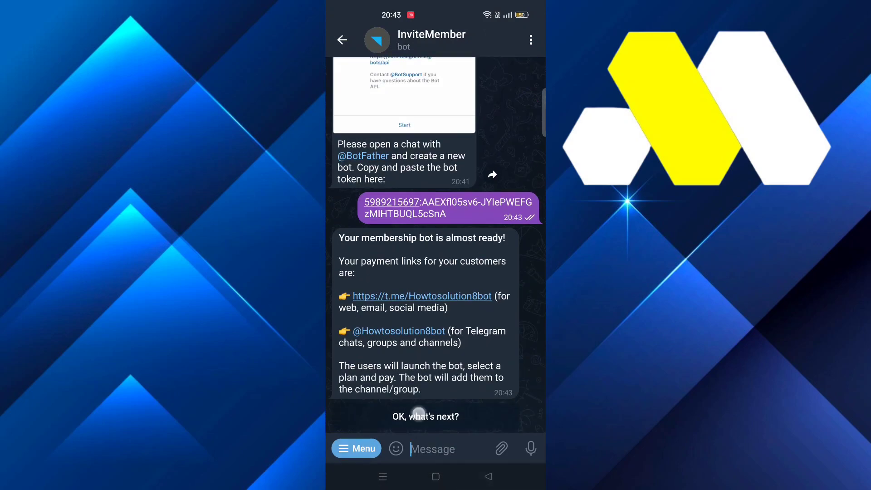
left_click(425, 416)
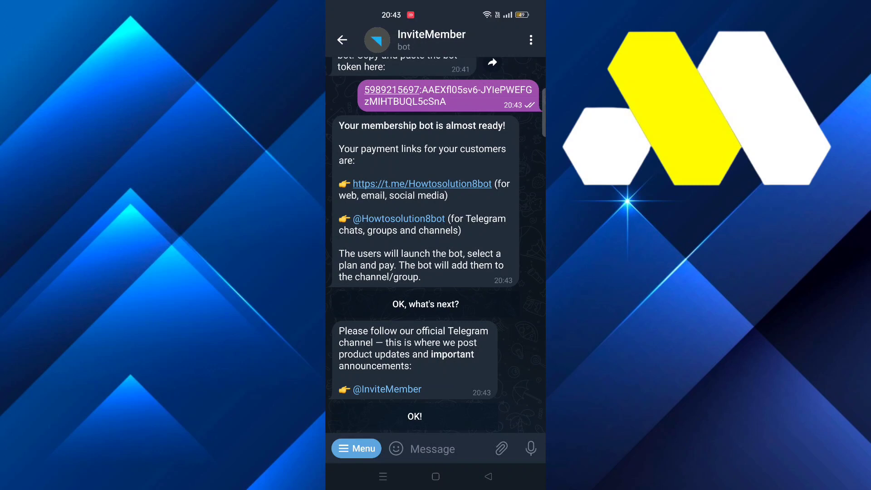
left_click(433, 450)
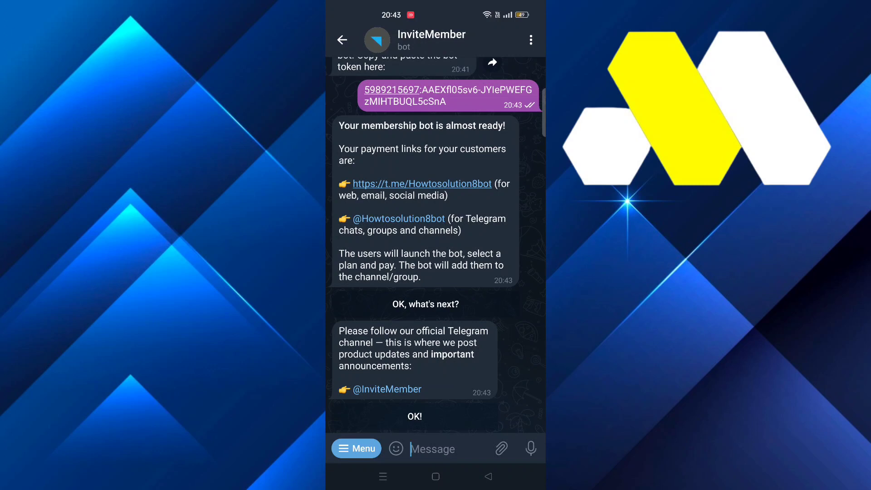